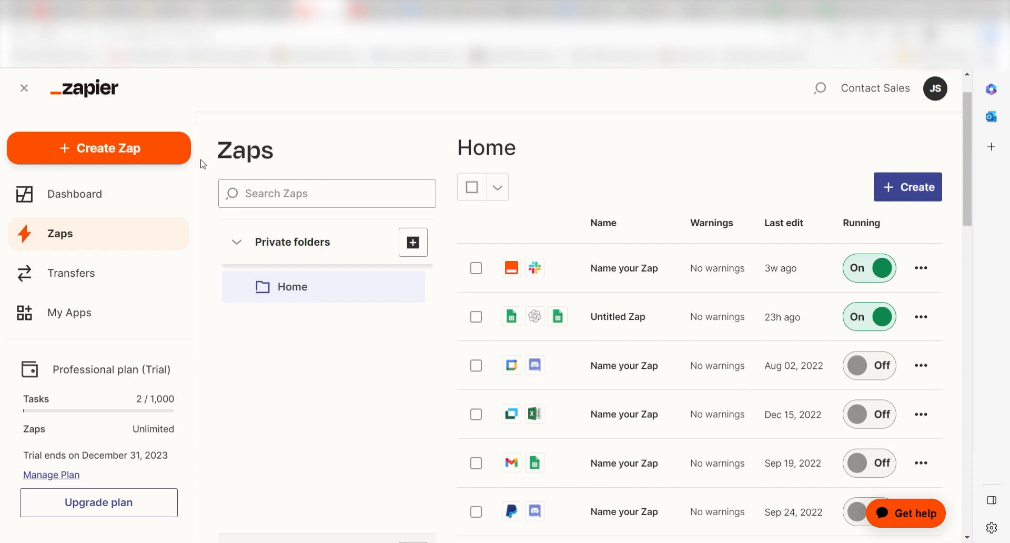
Step: Create a new Zap with a Discord trigger on the New Message Posted to Channel event
{"action": "left_click", "coordinate": [99, 147]}
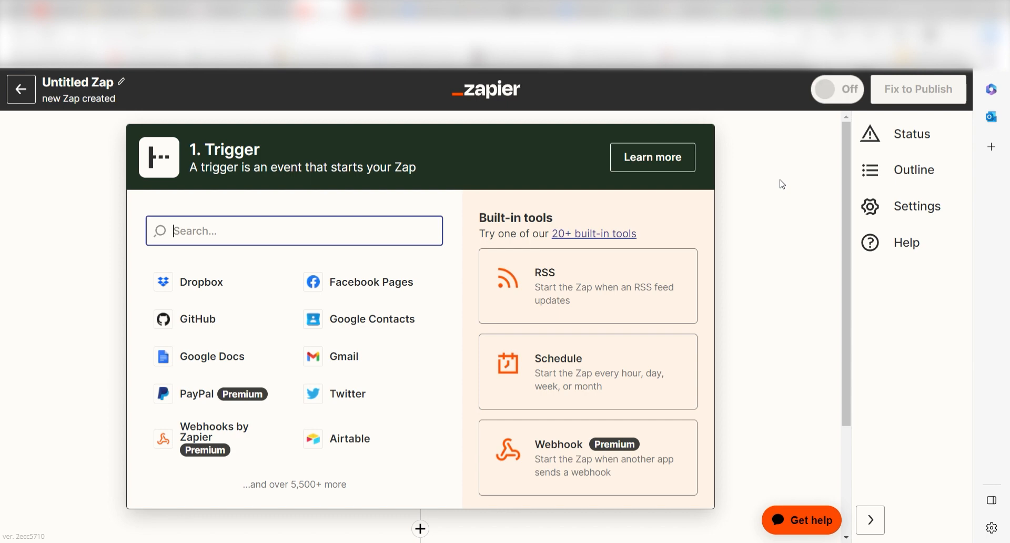
{"action": "type", "text": "discord"}
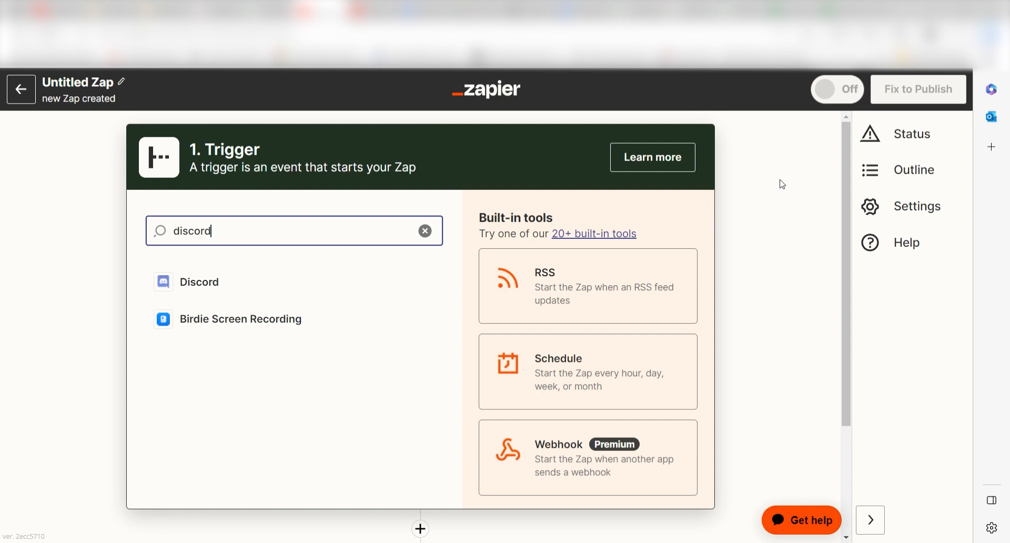
{"action": "left_click", "coordinate": [199, 282]}
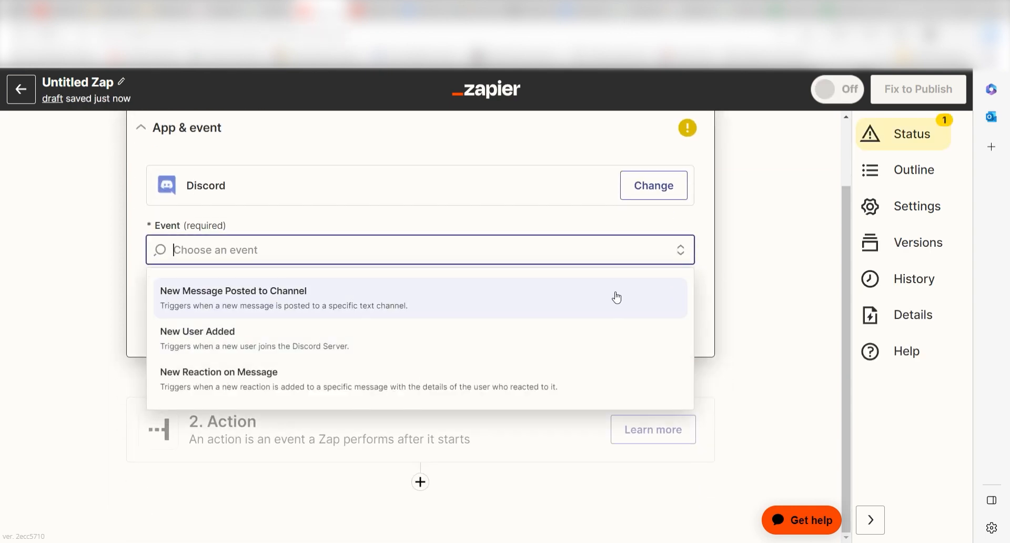
{"action": "left_click", "coordinate": [234, 298]}
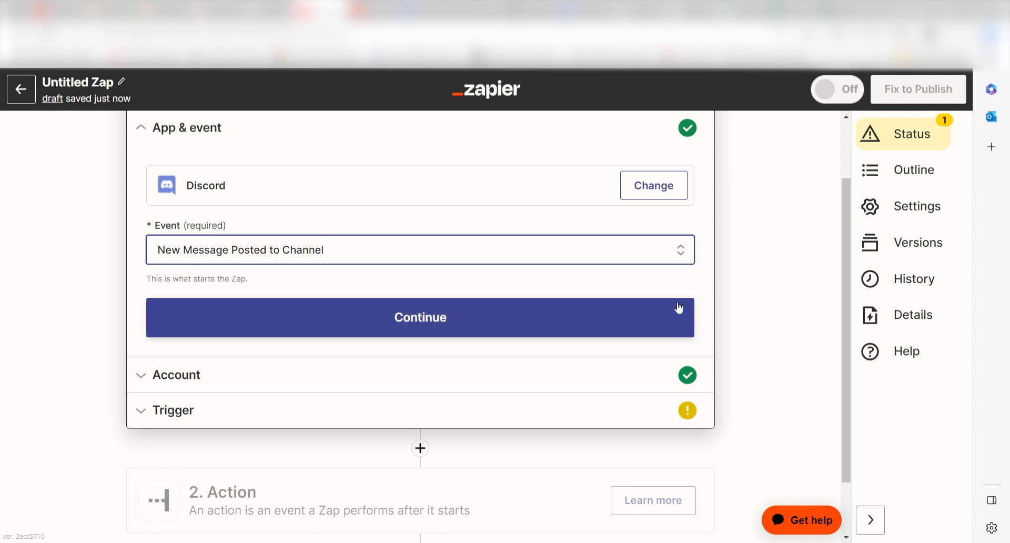
{"action": "left_click", "coordinate": [420, 316]}
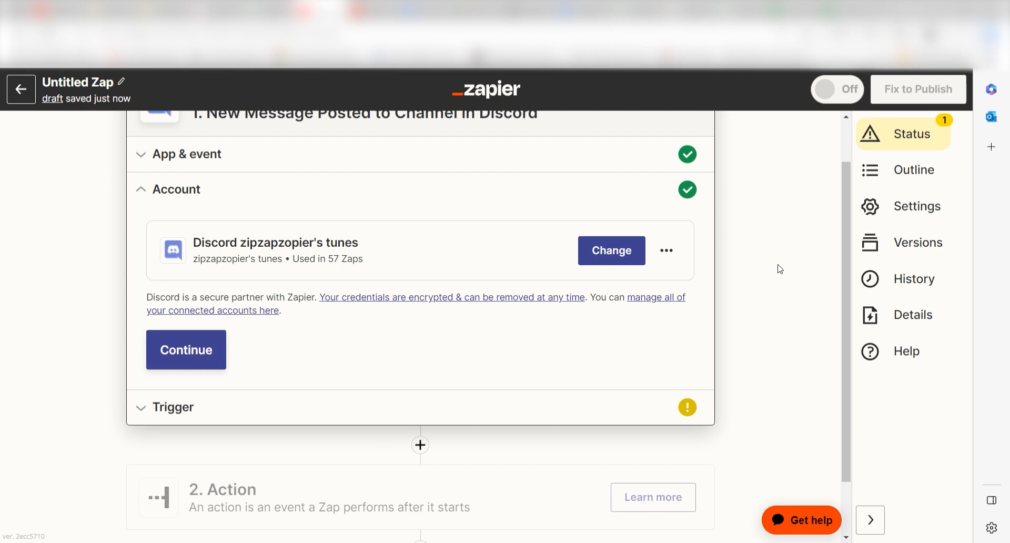
Step: Connect the Discord account and authorize Zapier's listed permissions on the server
{"action": "left_click", "coordinate": [613, 251]}
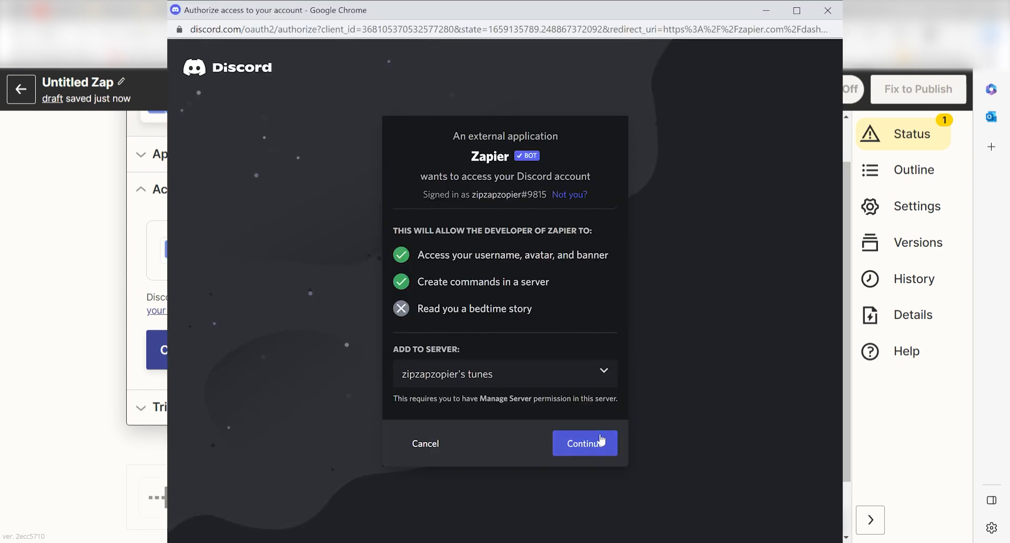
{"action": "left_click", "coordinate": [586, 443]}
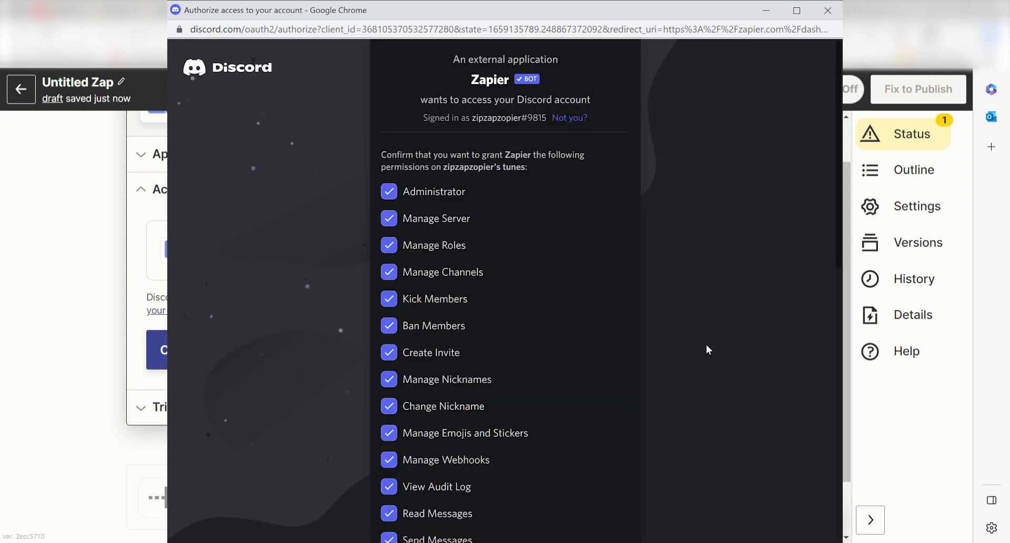
{"action": "scroll", "scroll_direction": "down", "scroll_amount": 3}
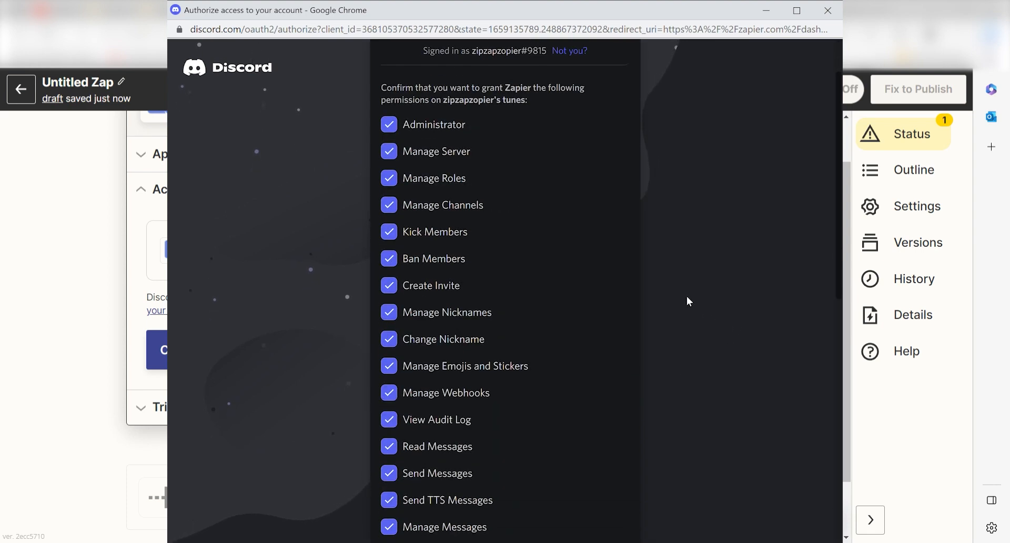
{"action": "scroll", "scroll_direction": "down", "scroll_amount": 3}
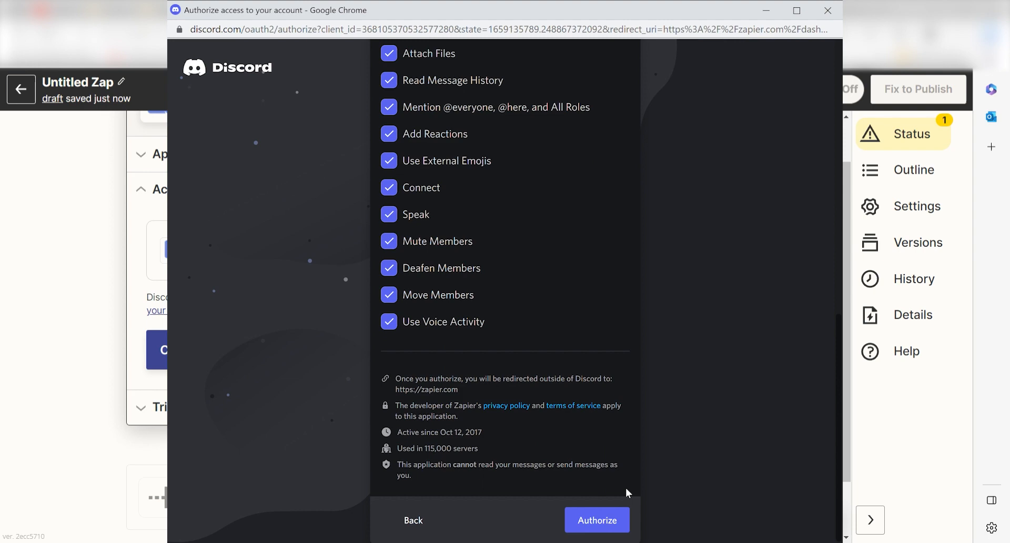
{"action": "left_click", "coordinate": [596, 520]}
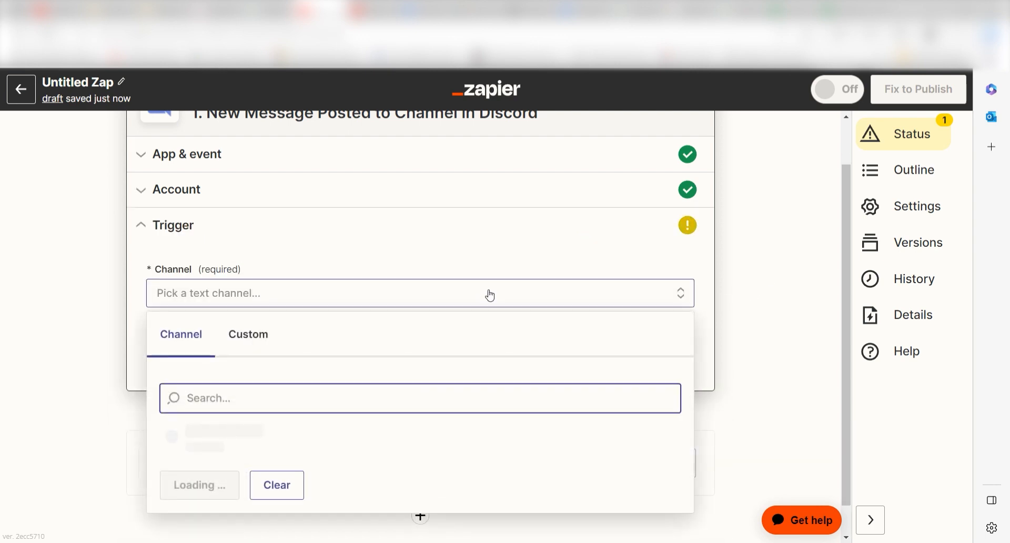
Step: Watch the music channel, test the trigger for a sample message, and continue to an action step
{"action": "left_click", "coordinate": [250, 434]}
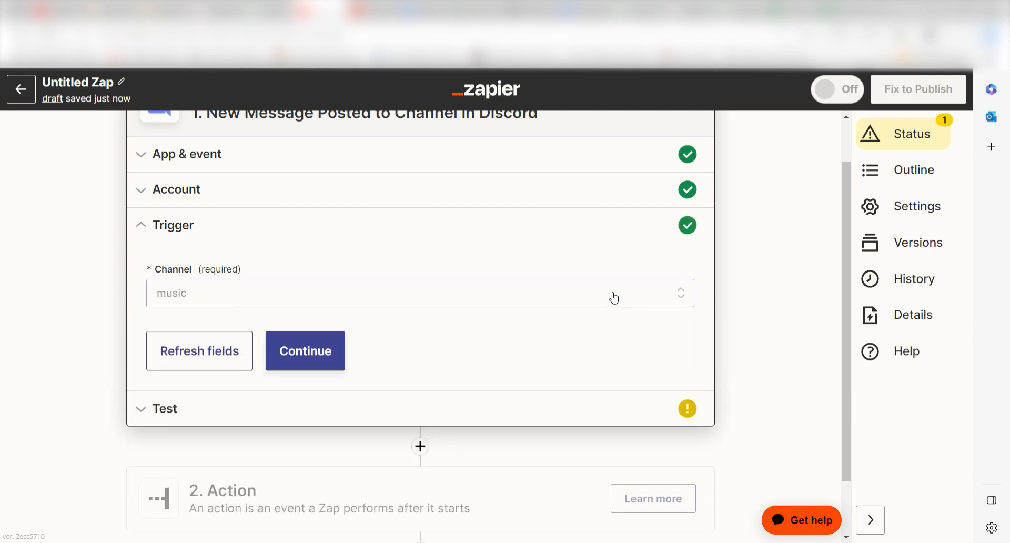
{"action": "left_click", "coordinate": [305, 350]}
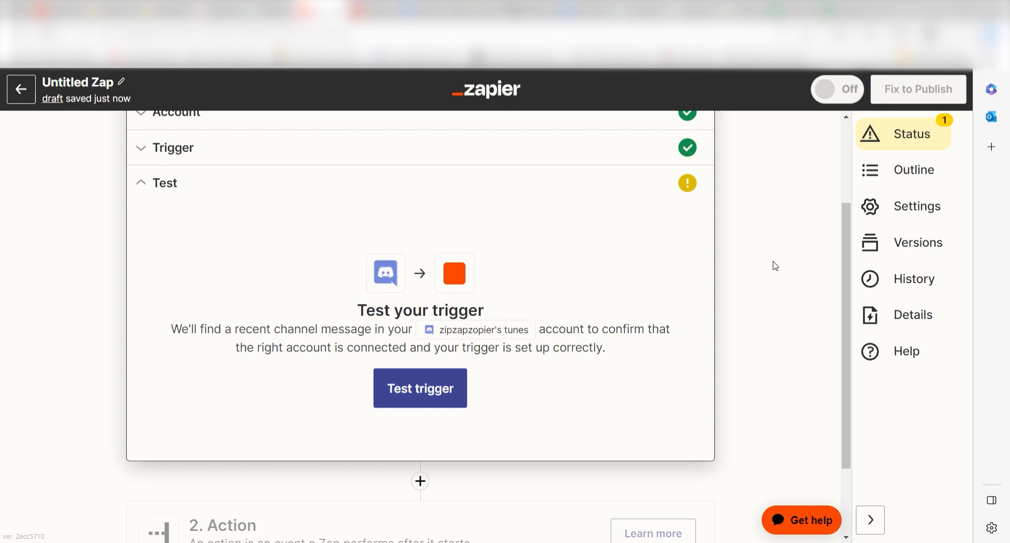
{"action": "left_click", "coordinate": [421, 387]}
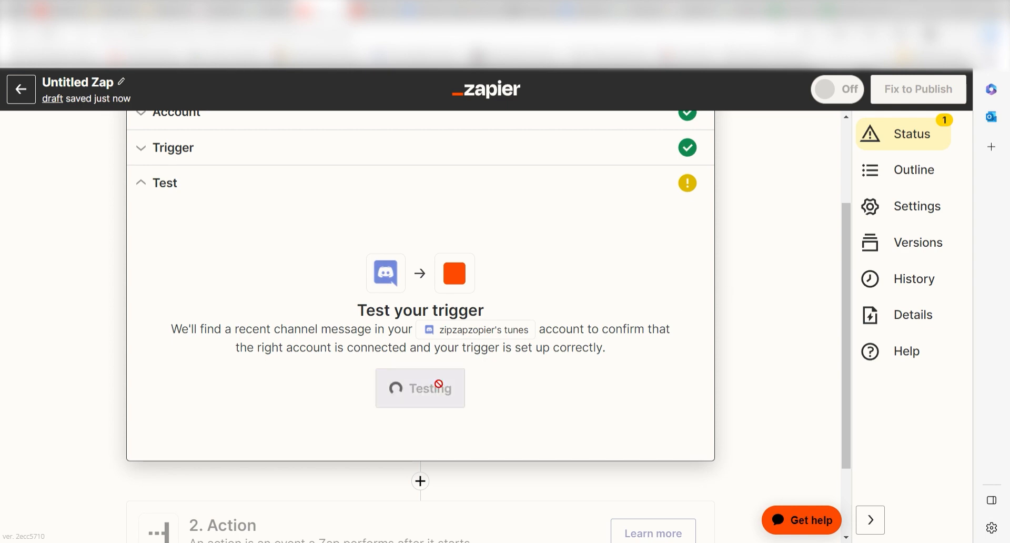
{"action": "left_click", "coordinate": [421, 388]}
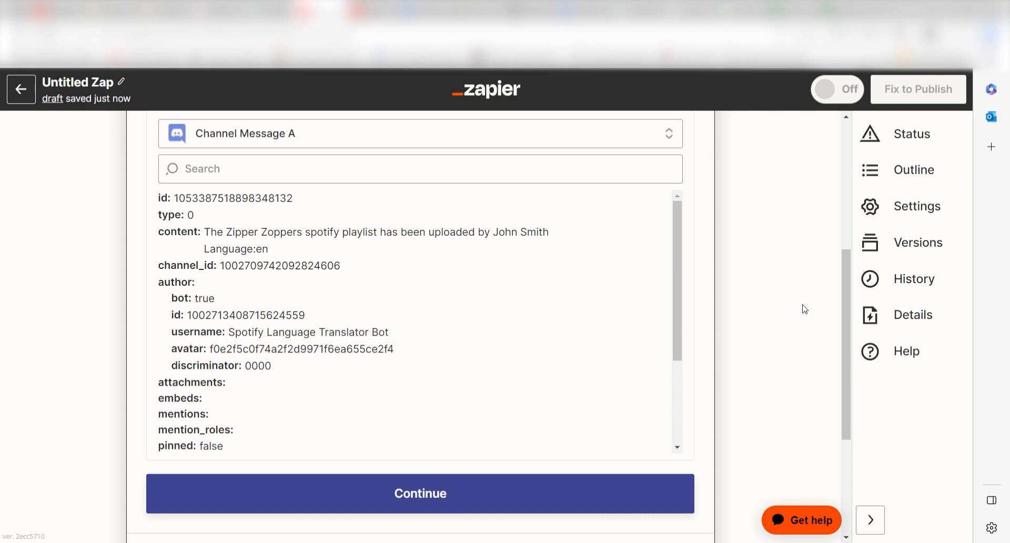
{"action": "left_click", "coordinate": [421, 493]}
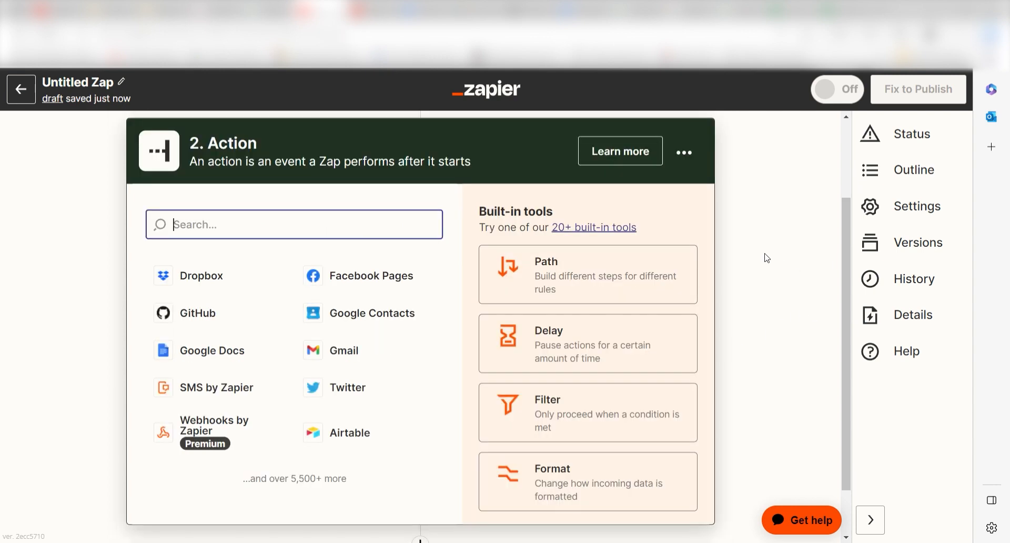
Step: Choose OpenAI (GPT-3 & DALL·E) as the action app with the Check Moderation event
{"action": "type", "text": "openai"}
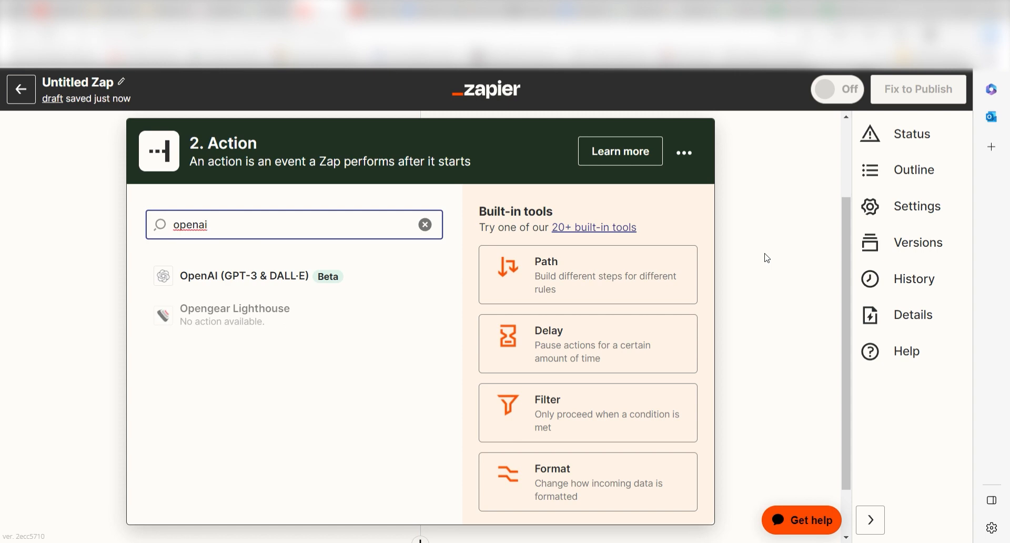
{"action": "left_click", "coordinate": [245, 276]}
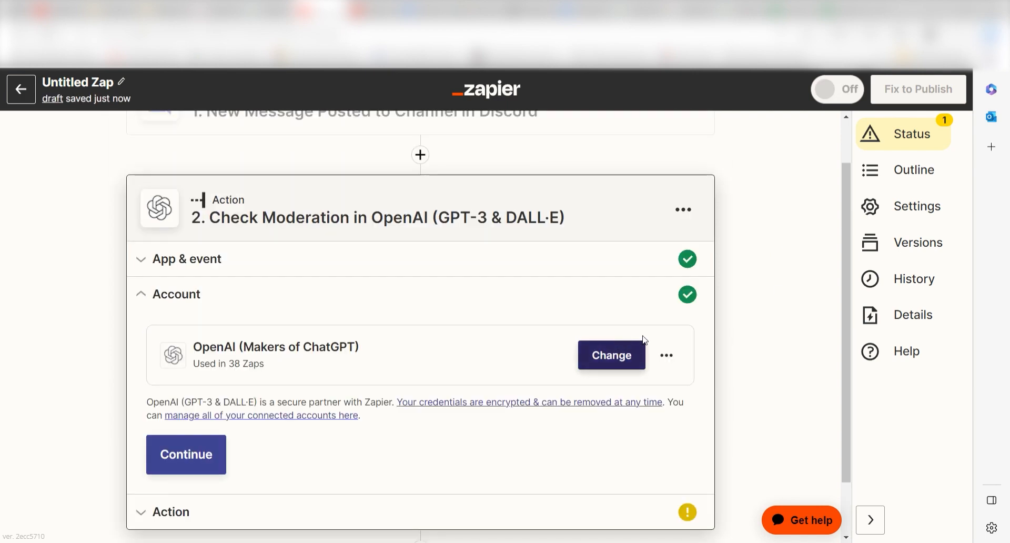
{"action": "scroll", "scroll_direction": "down", "scroll_amount": 3}
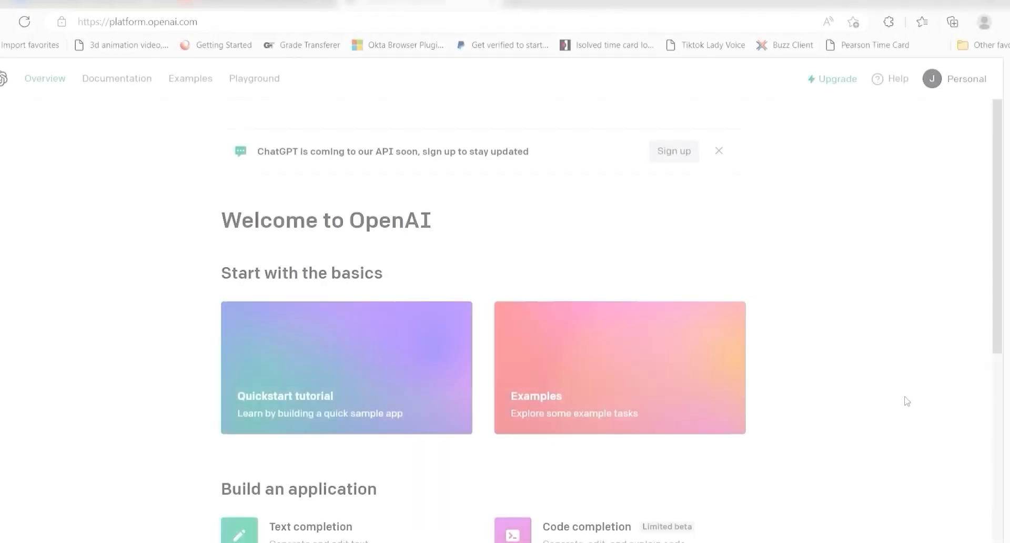
Step: Create a new secret API key under View API keys and copy it
{"action": "left_click", "coordinate": [966, 79]}
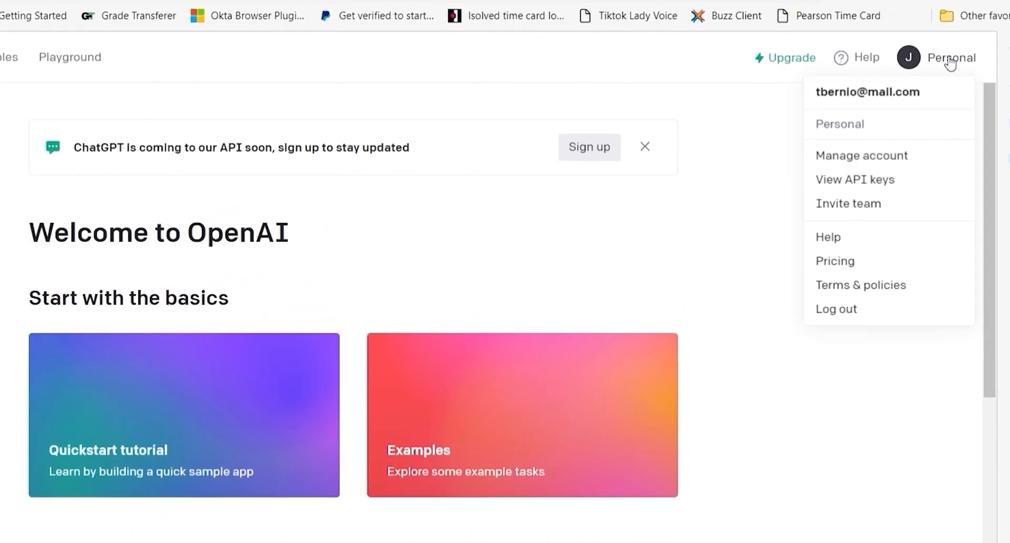
{"action": "left_click", "coordinate": [855, 179]}
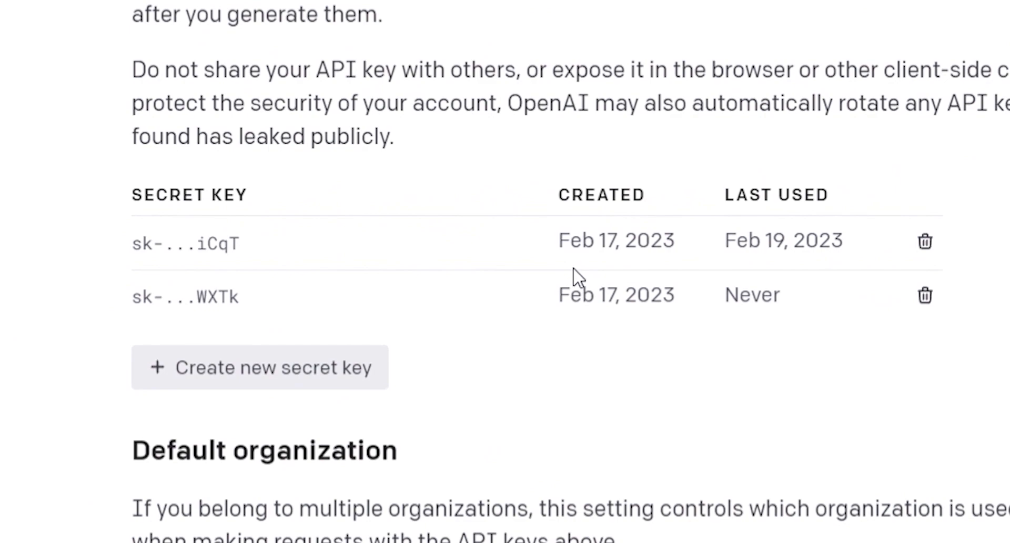
{"action": "left_click", "coordinate": [260, 367]}
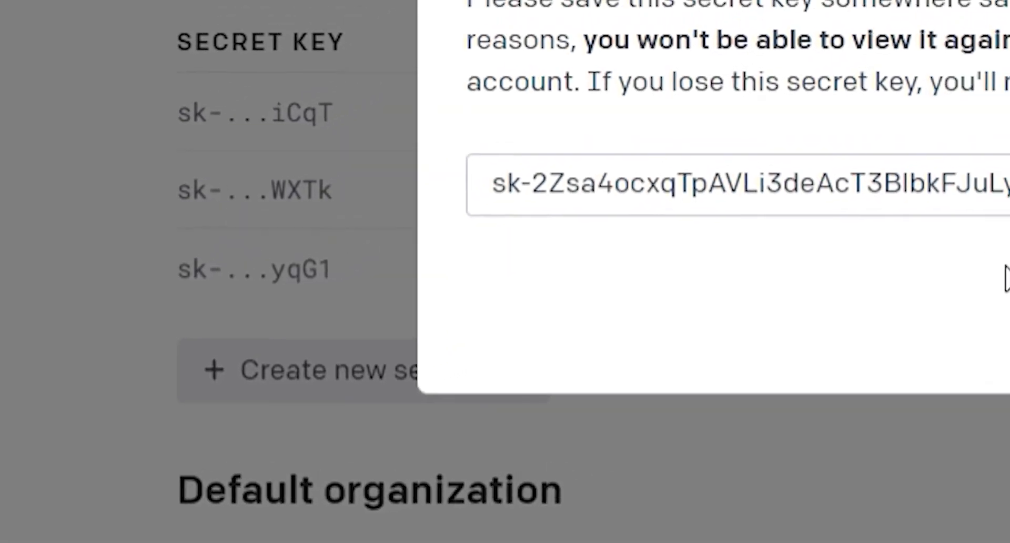
{"action": "left_click", "coordinate": [878, 333]}
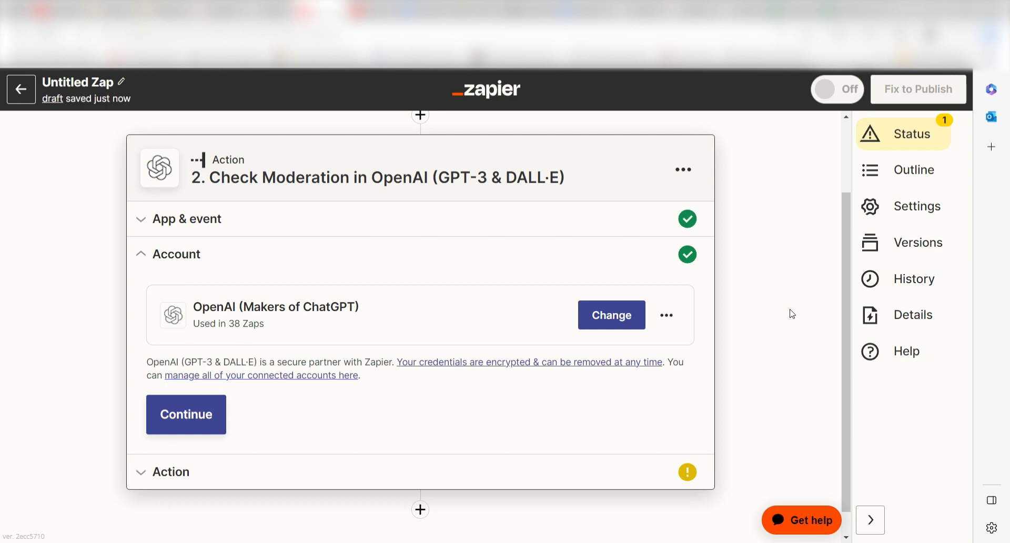
Step: Confirm the OpenAI account and test the moderation check on the sample Discord message
{"action": "left_click", "coordinate": [185, 413]}
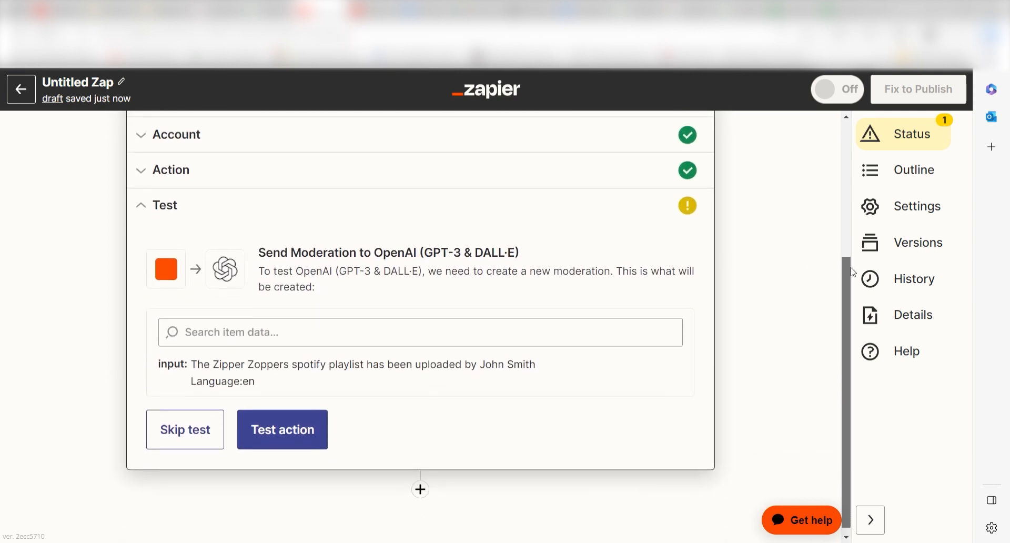
{"action": "left_click", "coordinate": [282, 429]}
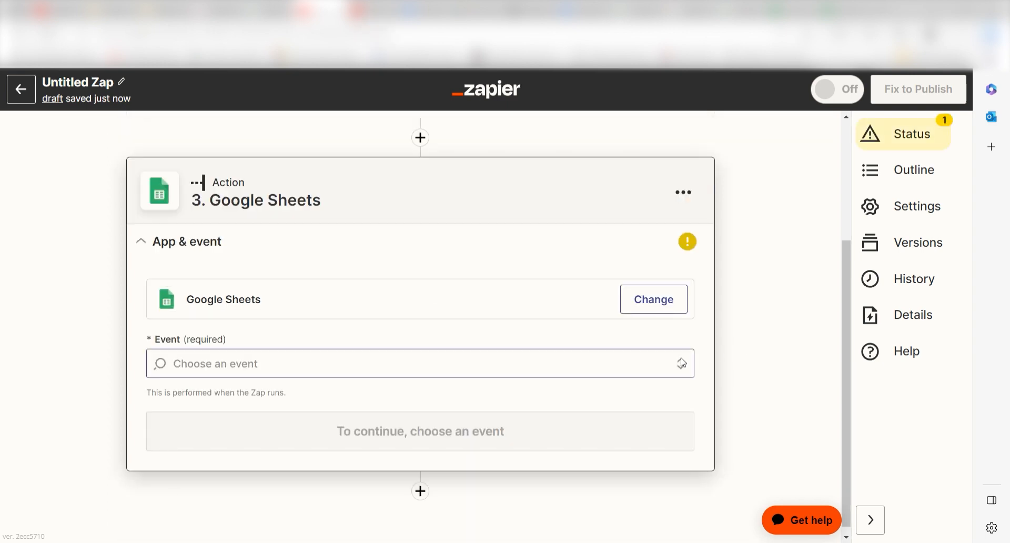
Step: Set the Google Sheets event to Create Spreadsheet Row and confirm the Google account
{"action": "left_click", "coordinate": [420, 364]}
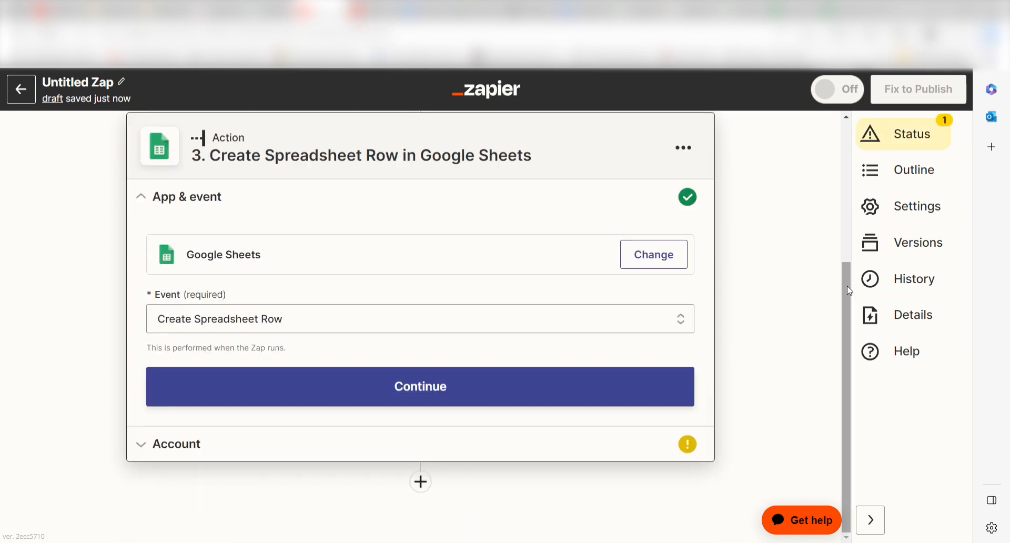
{"action": "left_click", "coordinate": [420, 386]}
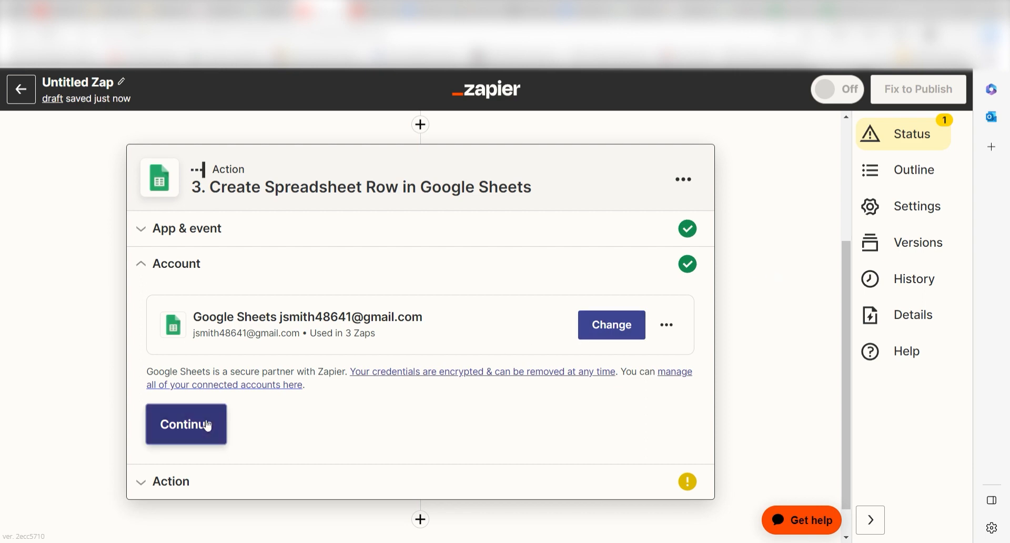
{"action": "left_click", "coordinate": [185, 425]}
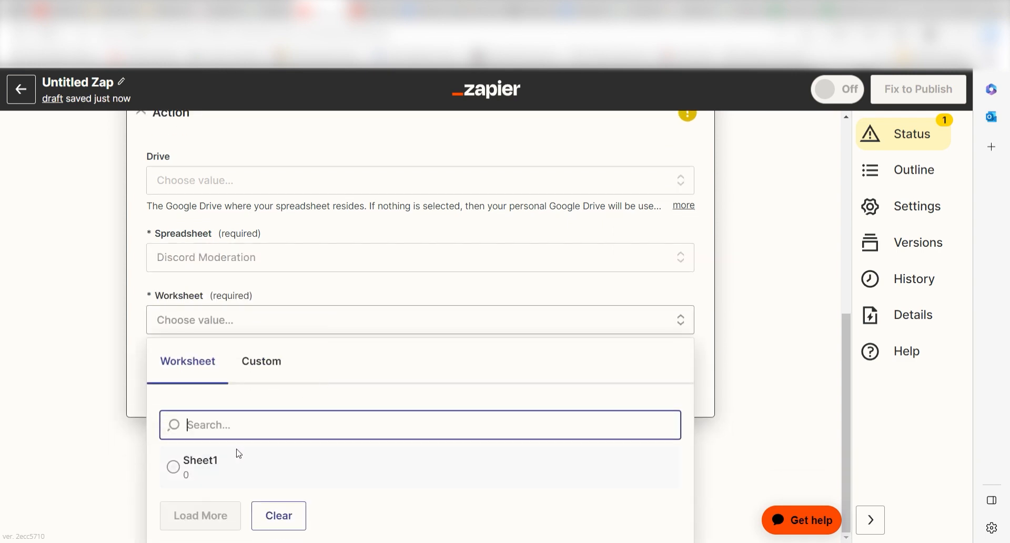
Step: Use worksheet Sheet1, map Username, Message and Moderation Check, and test to add a sample row
{"action": "left_click", "coordinate": [200, 467]}
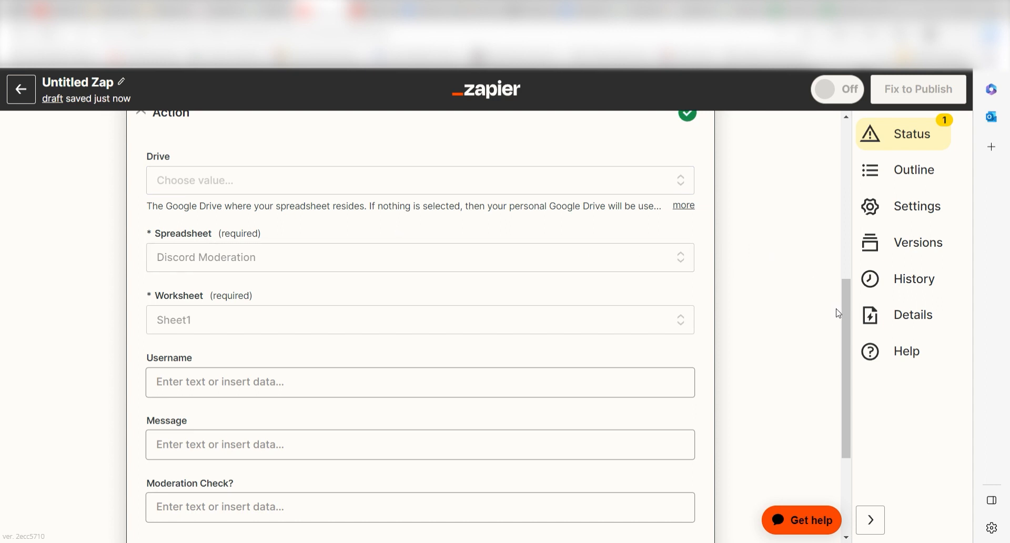
{"action": "scroll", "scroll_direction": "down", "scroll_amount": 3}
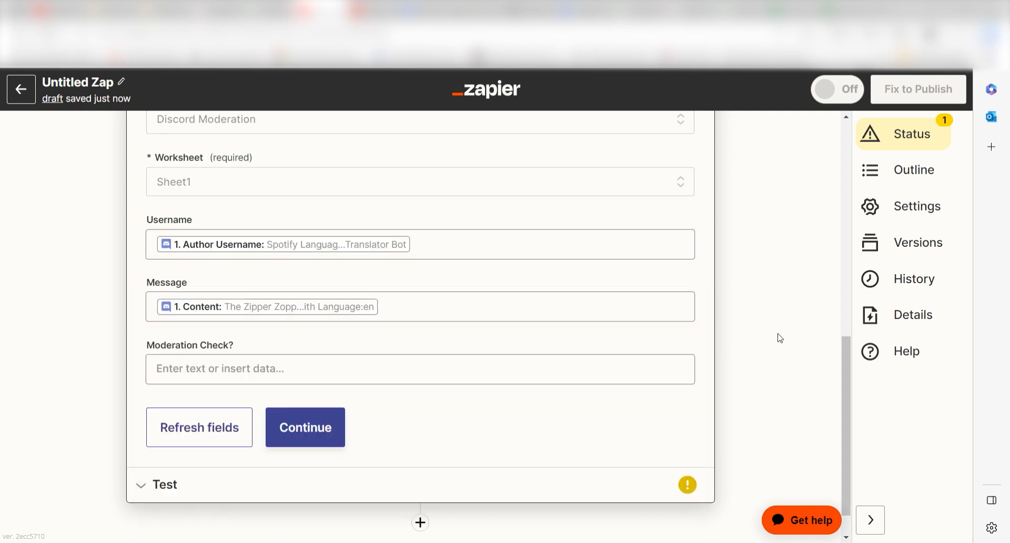
{"action": "left_click", "coordinate": [420, 369]}
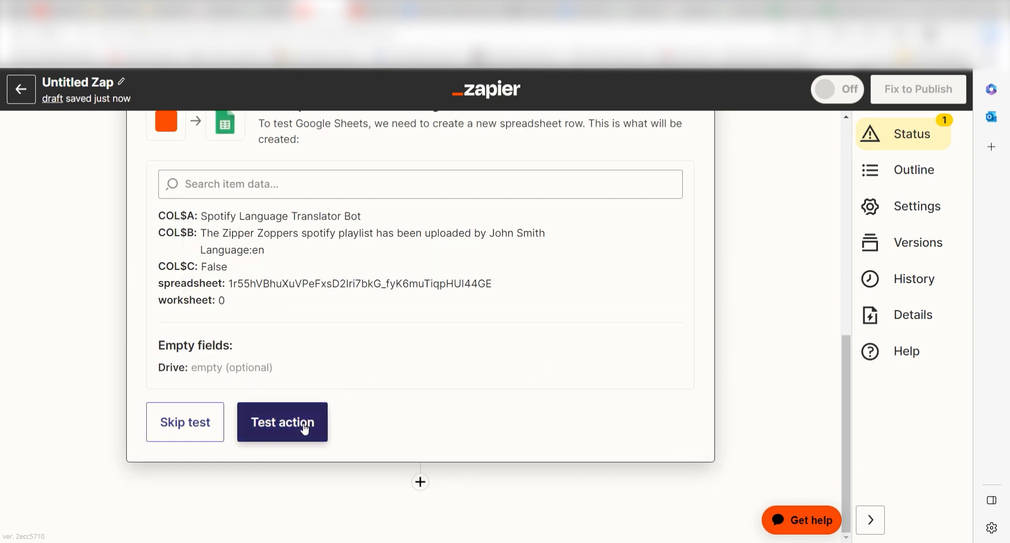
{"action": "left_click", "coordinate": [282, 422]}
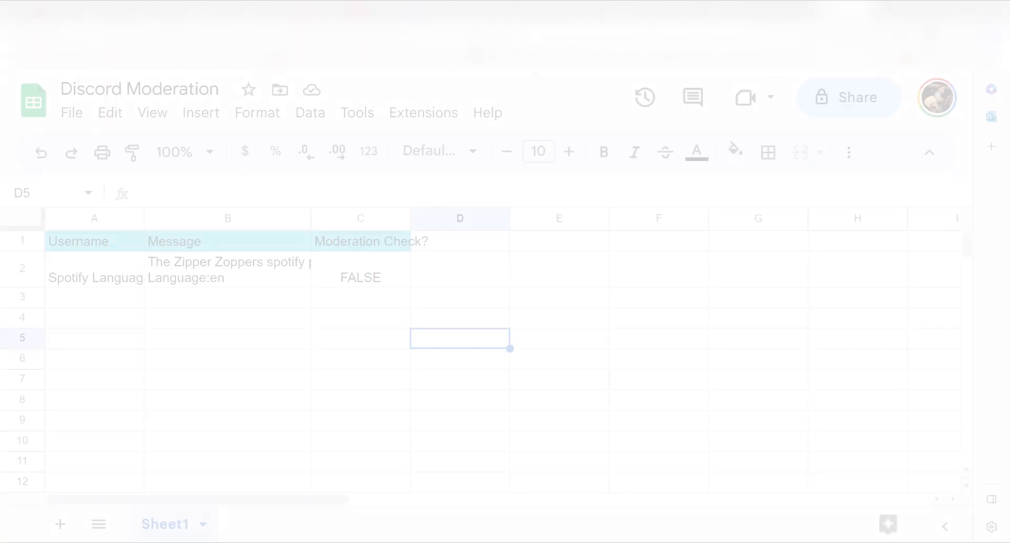